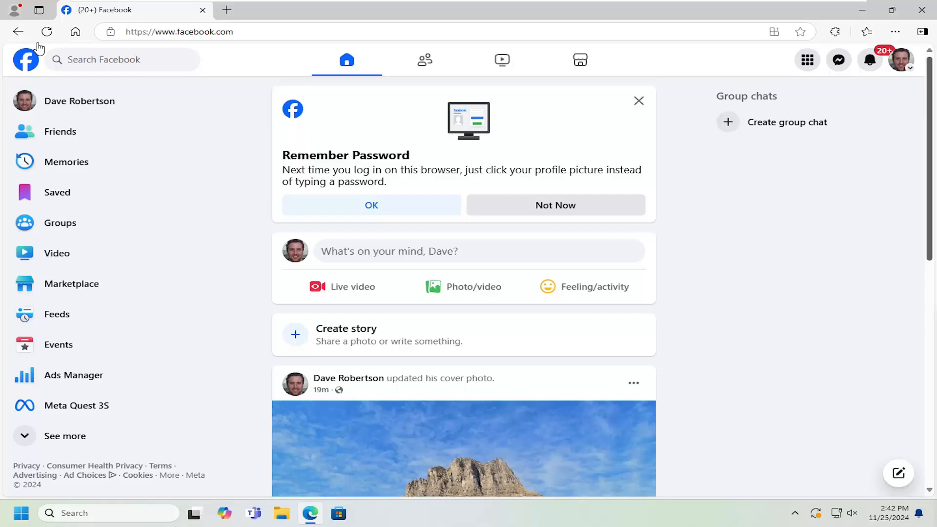
pyautogui.moveTo(750, 238)
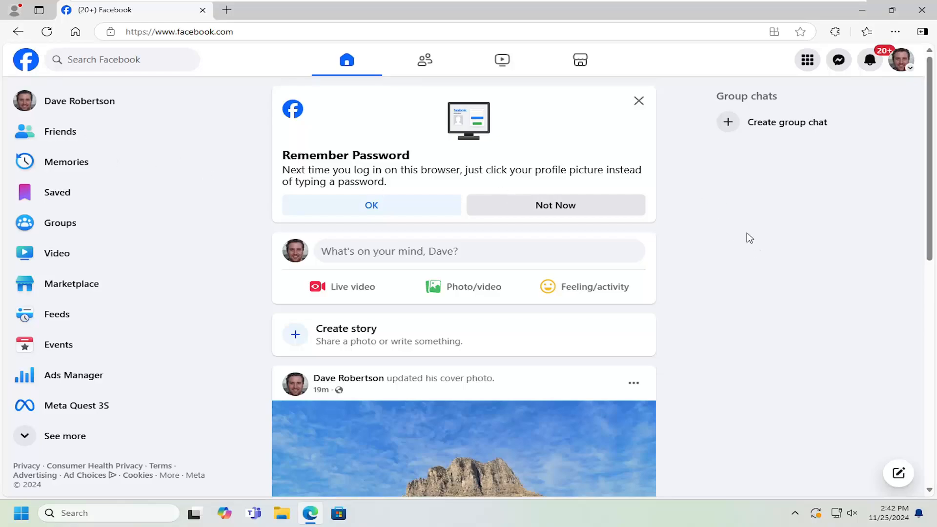
pyautogui.moveTo(902, 59)
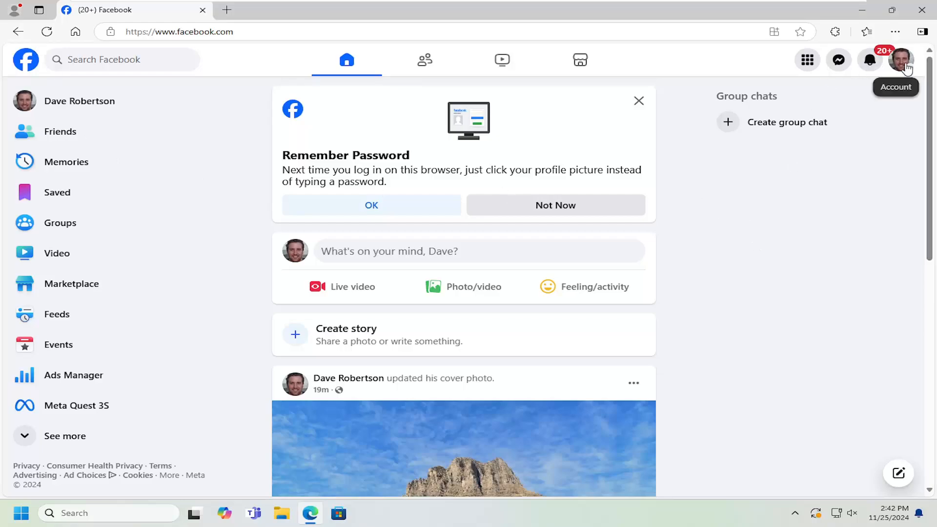
# Step: Reach account Settings via the profile menu's Settings & privacy entry, landing in Accounts Center
pyautogui.click(905, 60)
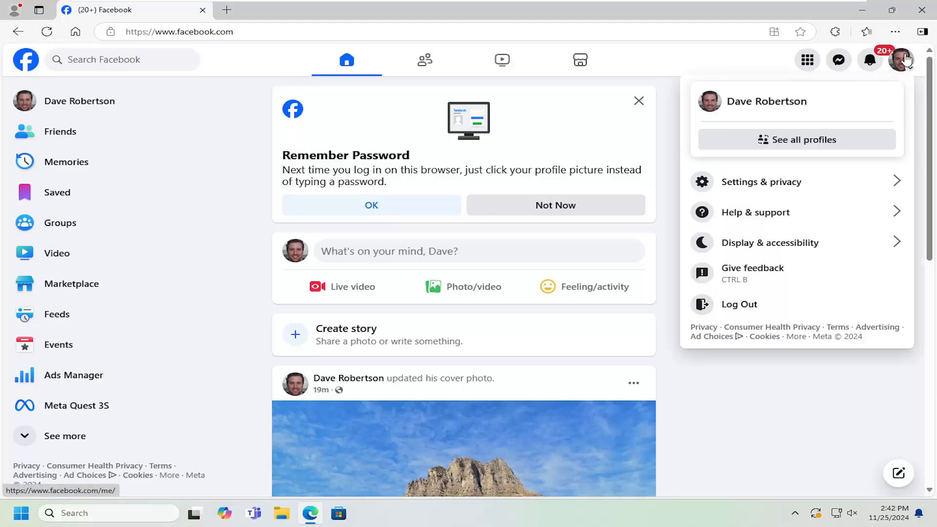
pyautogui.moveTo(762, 181)
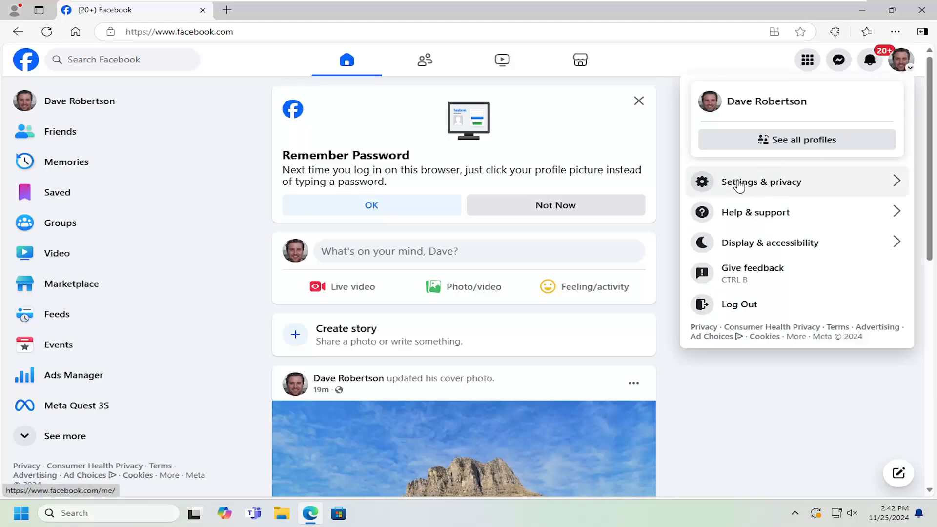
pyautogui.click(761, 182)
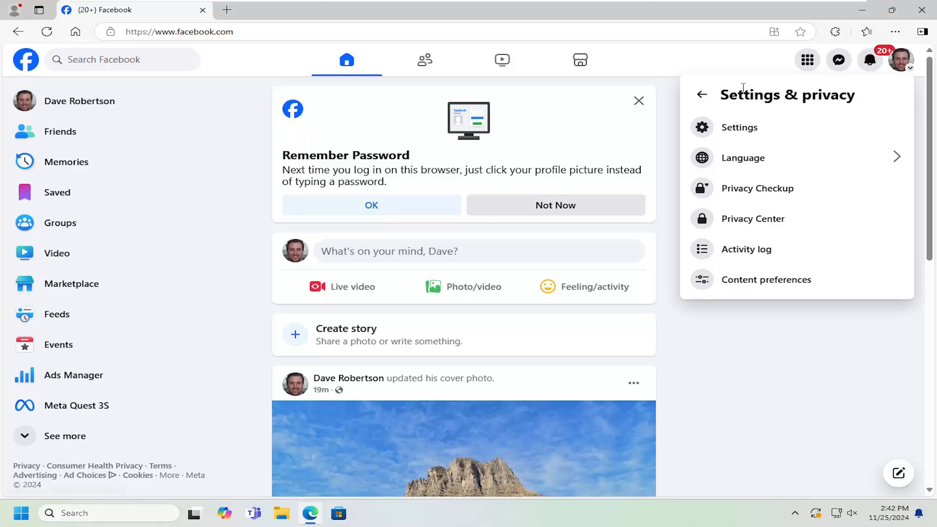
pyautogui.moveTo(741, 127)
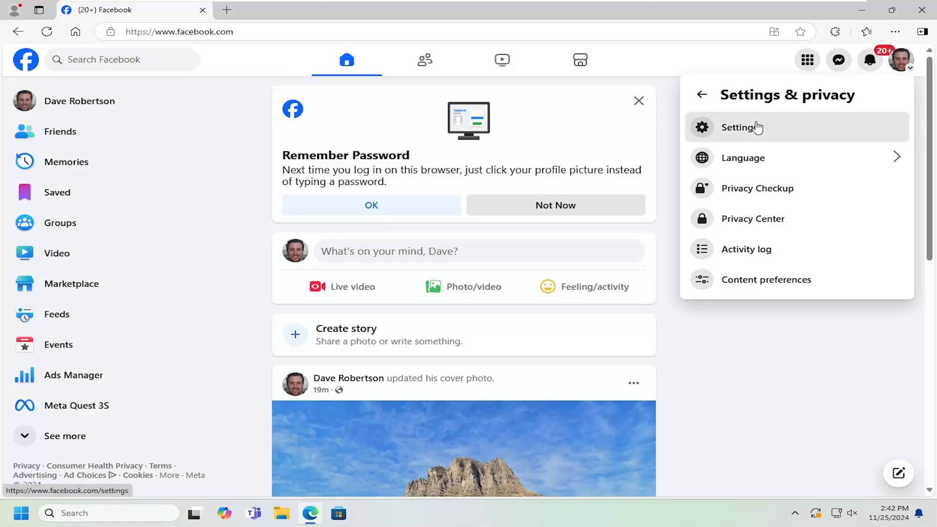
pyautogui.click(742, 127)
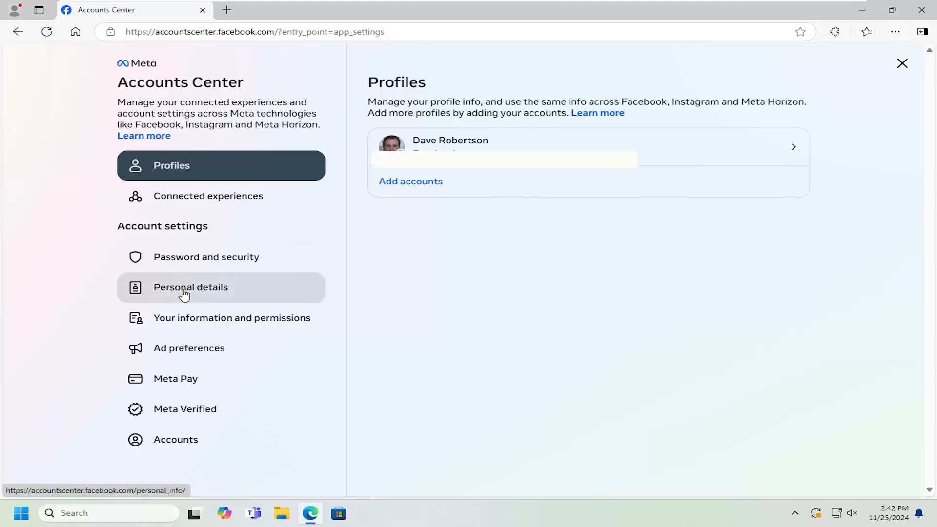
# Step: Go to Personal details and bring up Account ownership and control, with deactivation or deletion listed
pyautogui.click(190, 287)
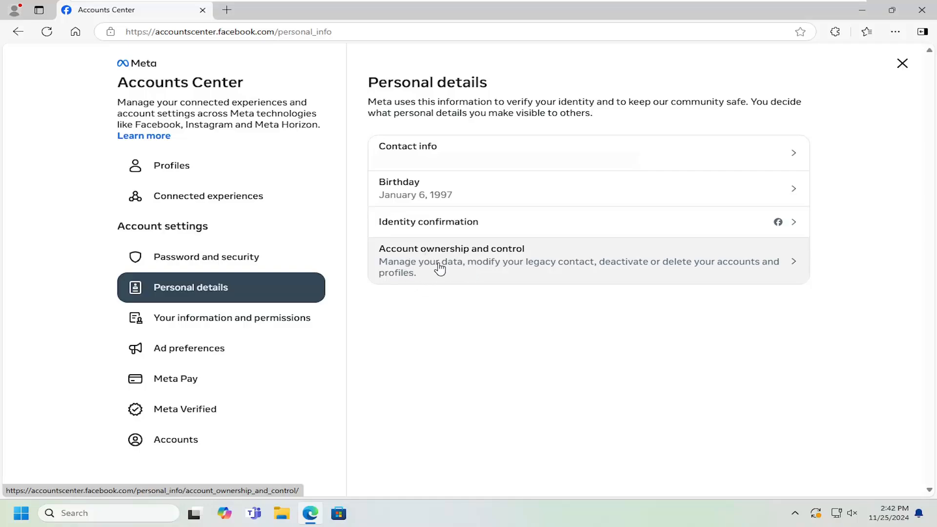
pyautogui.click(451, 261)
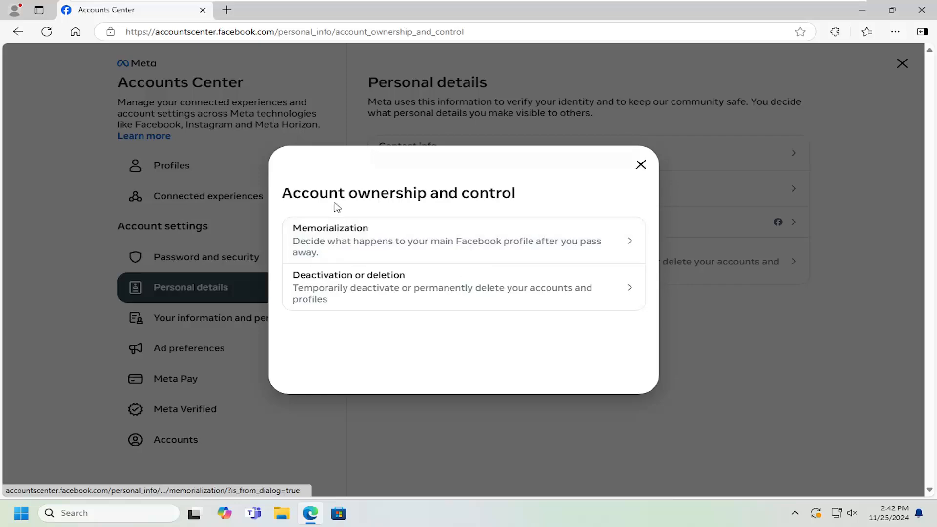
pyautogui.moveTo(366, 229)
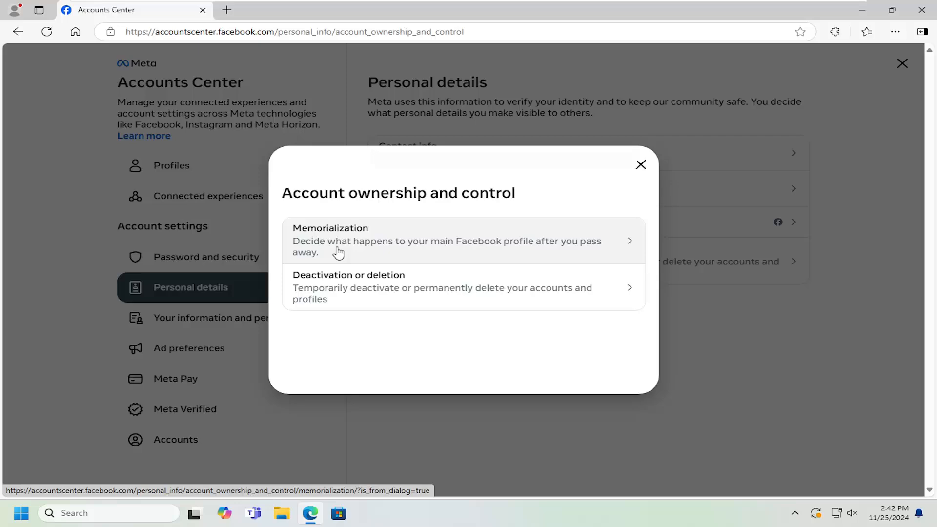
pyautogui.moveTo(454, 260)
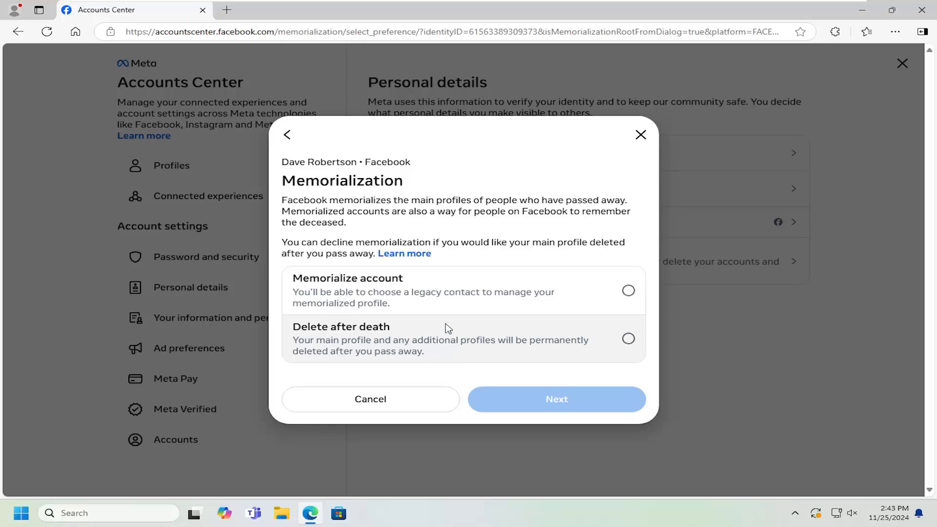
pyautogui.click(628, 291)
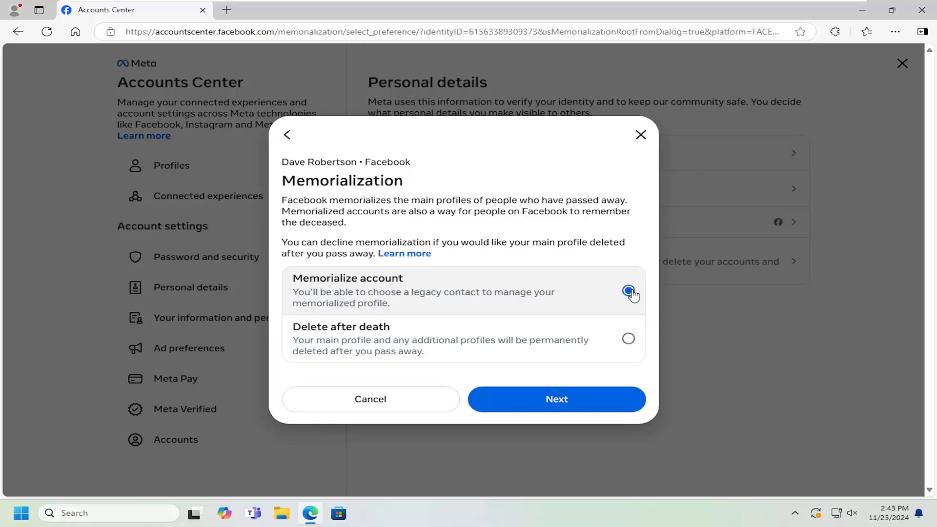
pyautogui.click(556, 399)
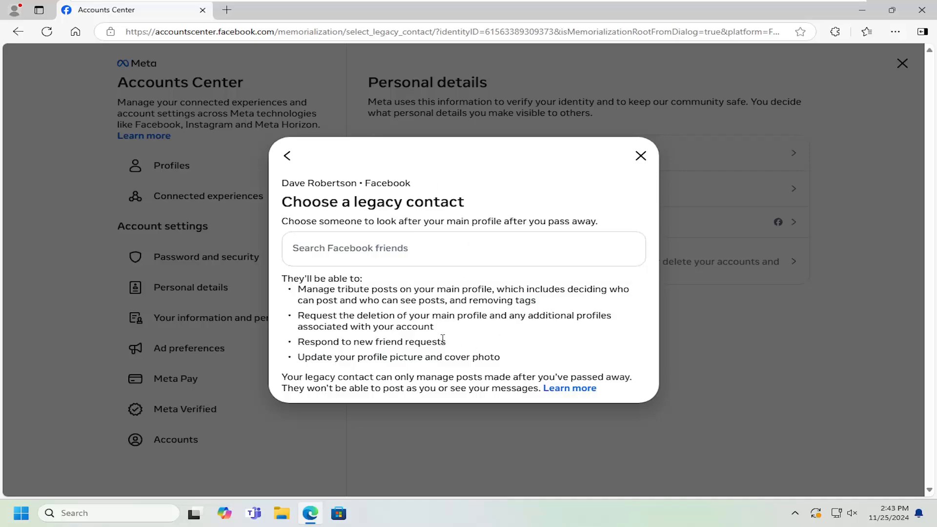
pyautogui.moveTo(395, 284)
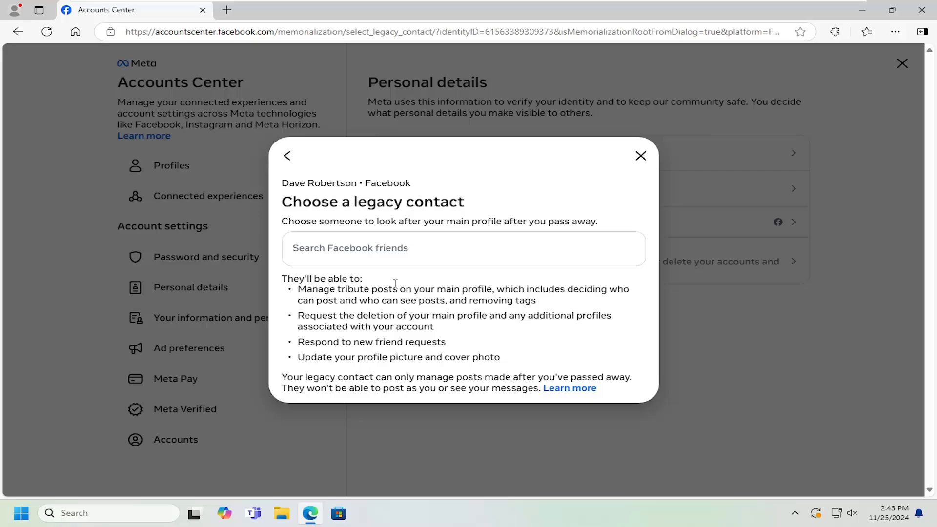
pyautogui.moveTo(294, 156)
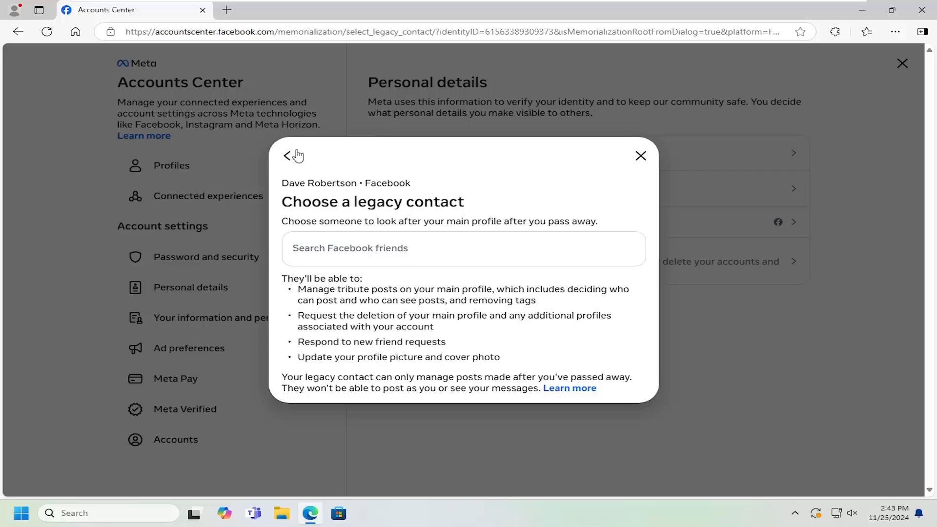
pyautogui.moveTo(290, 159)
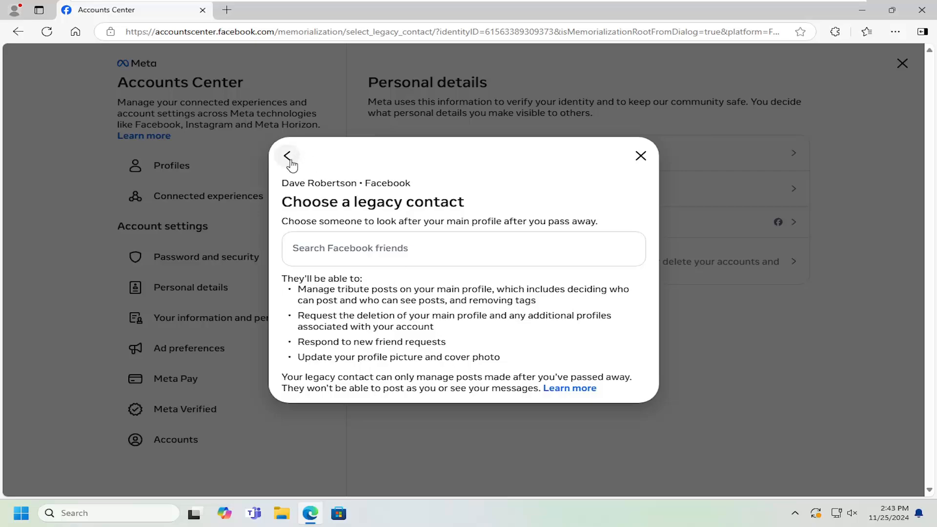
pyautogui.click(288, 156)
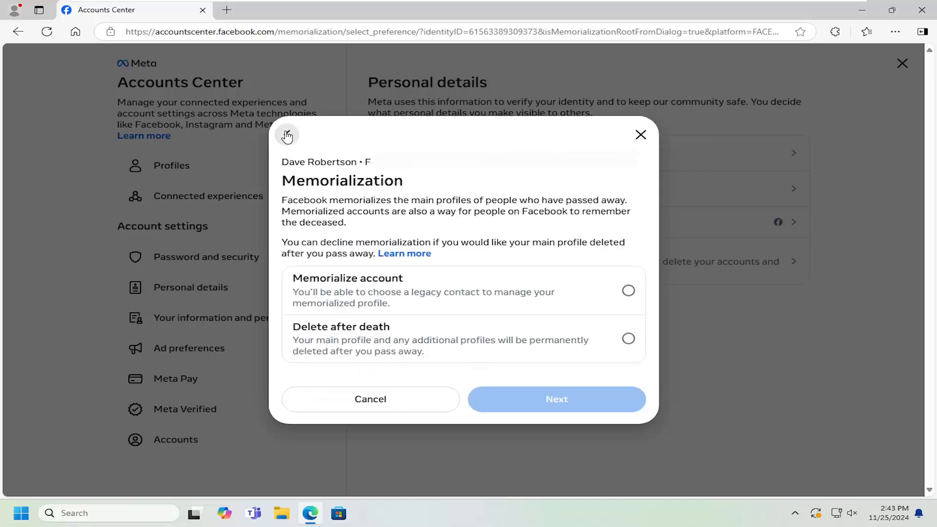